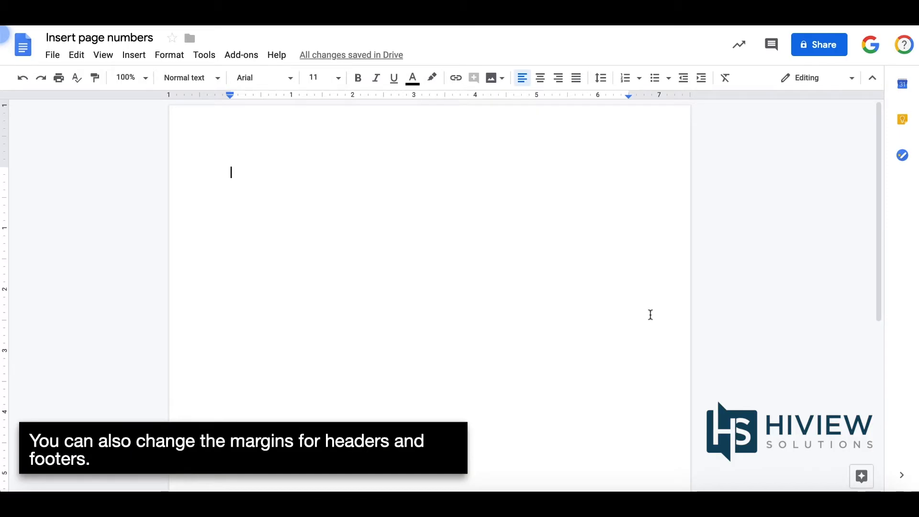
# Add a header section to the blank document via Insert > Header & page number
pyautogui.click(133, 54)
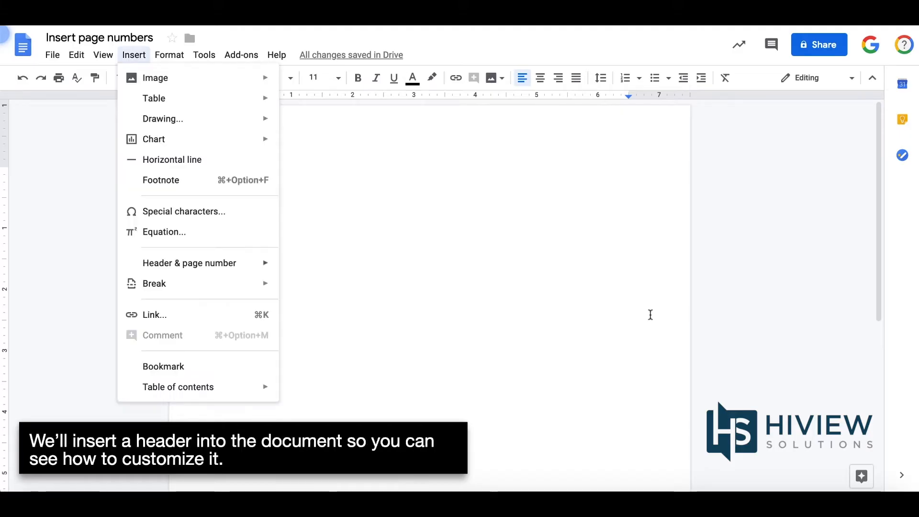
pyautogui.moveTo(190, 263)
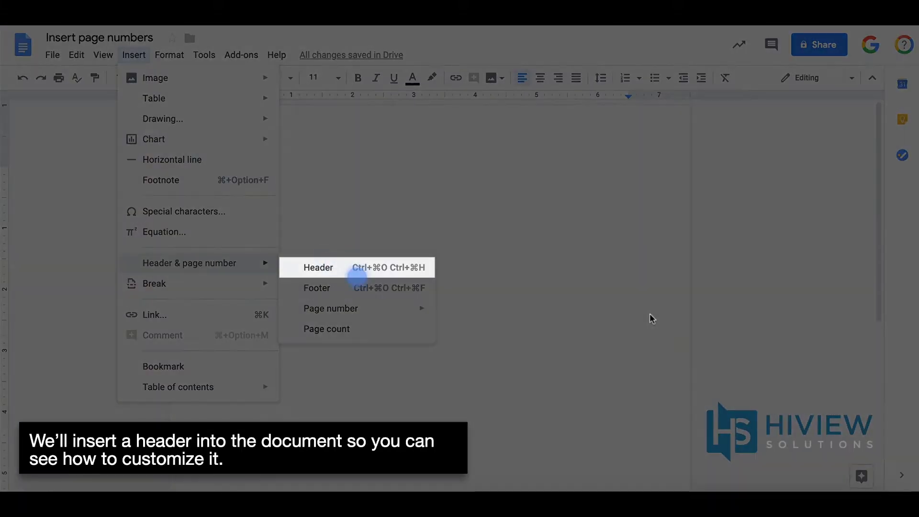
pyautogui.click(318, 267)
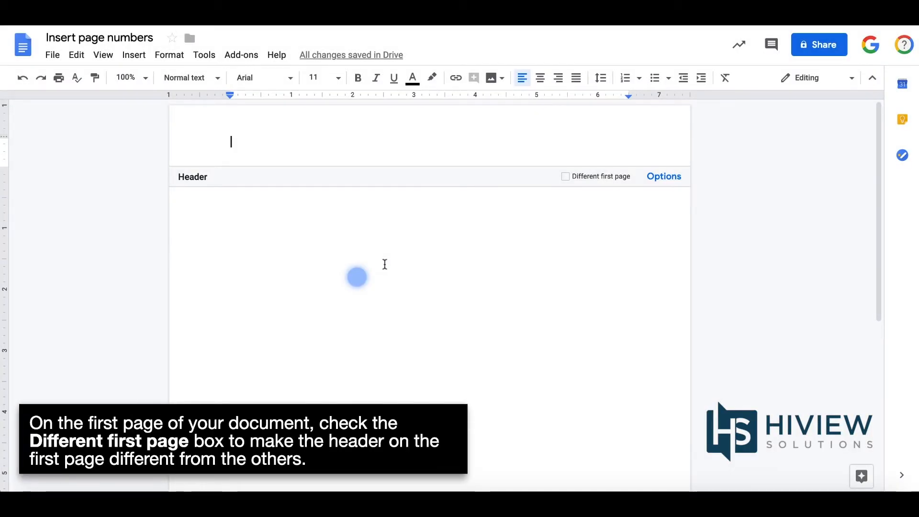
# Enable 'Different first page' so the first page gets its own header
pyautogui.click(566, 177)
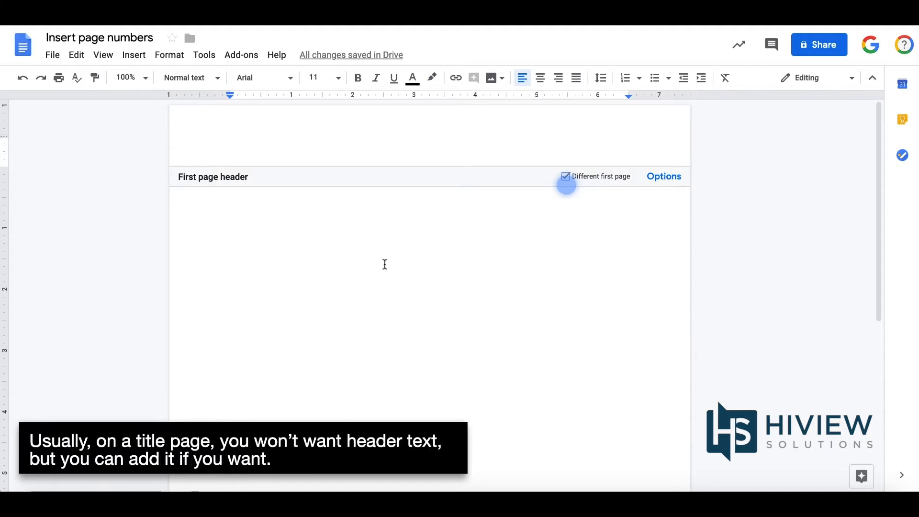
pyautogui.moveTo(429, 145)
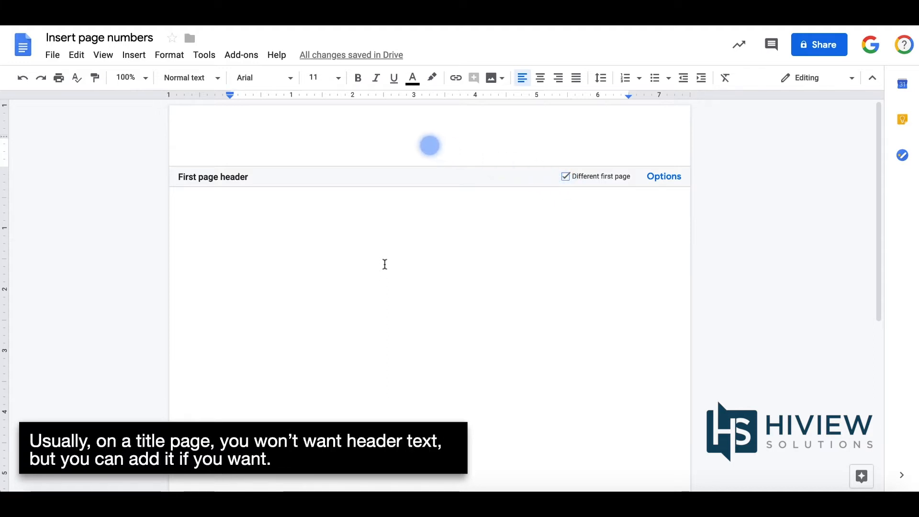
# Enter 'Docs header practice' as the first-page header text
pyautogui.write('Docs header practice')
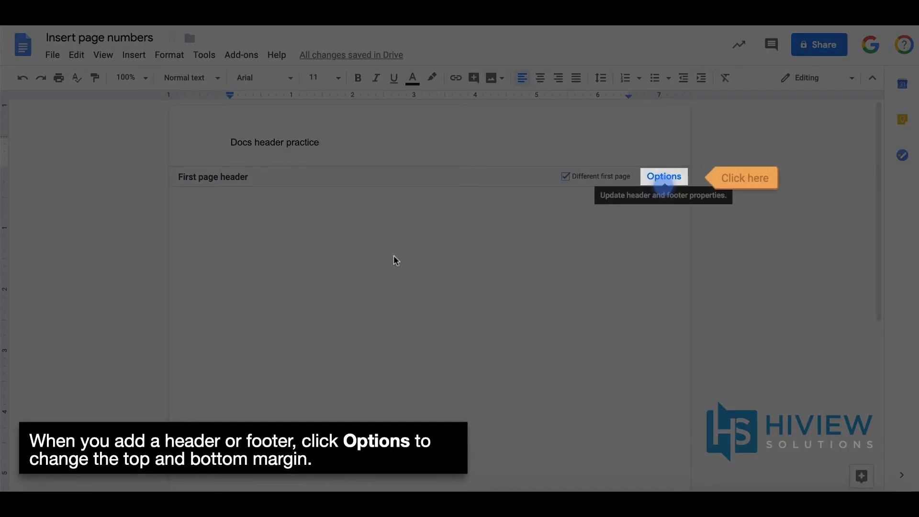
# Apply header and footer margins of 0.5 inches each in the header Options
pyautogui.click(663, 177)
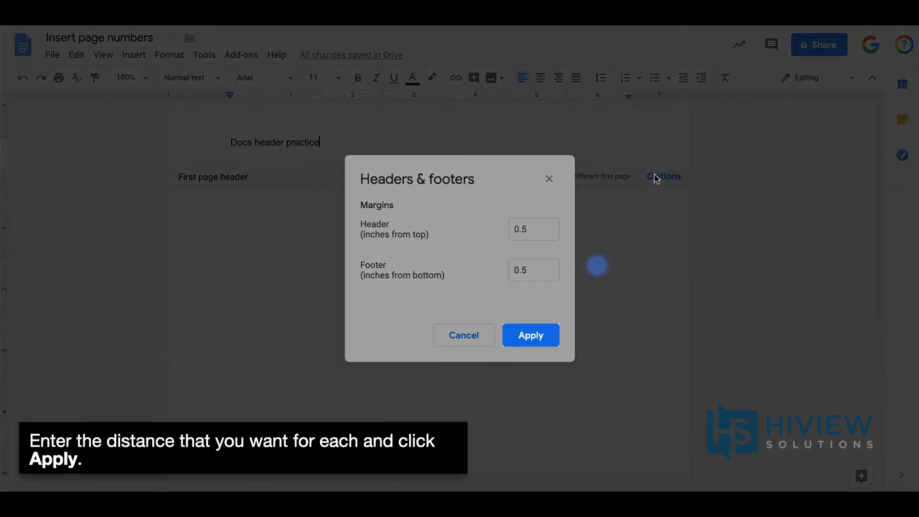
pyautogui.click(529, 335)
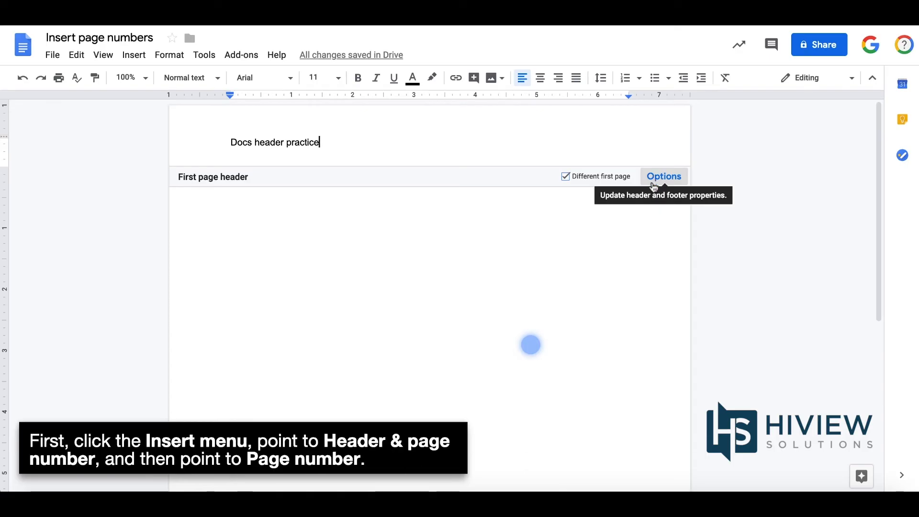
# Bring up the Insert menu to reach the page number placement choices
pyautogui.click(133, 54)
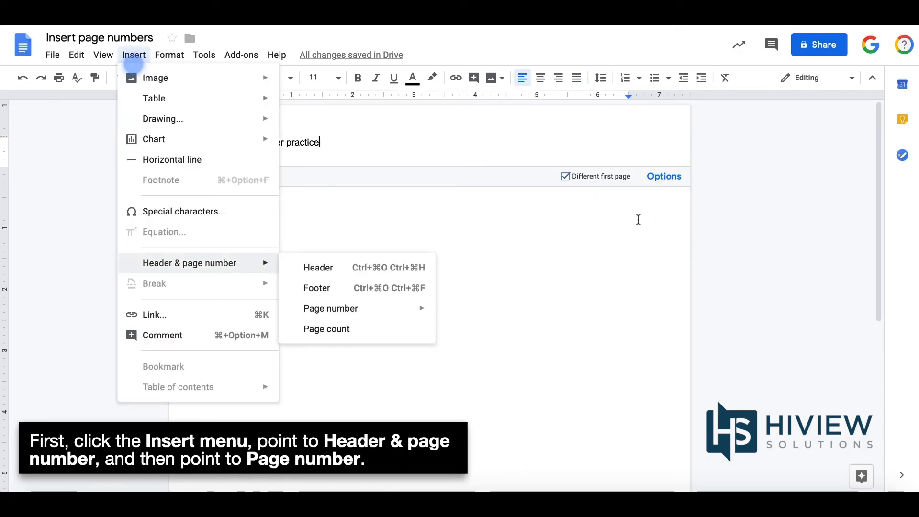
pyautogui.moveTo(331, 308)
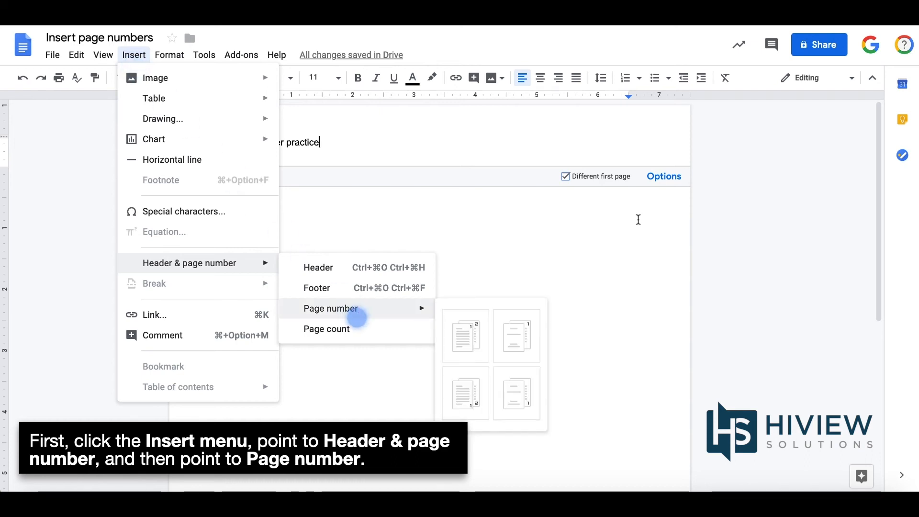